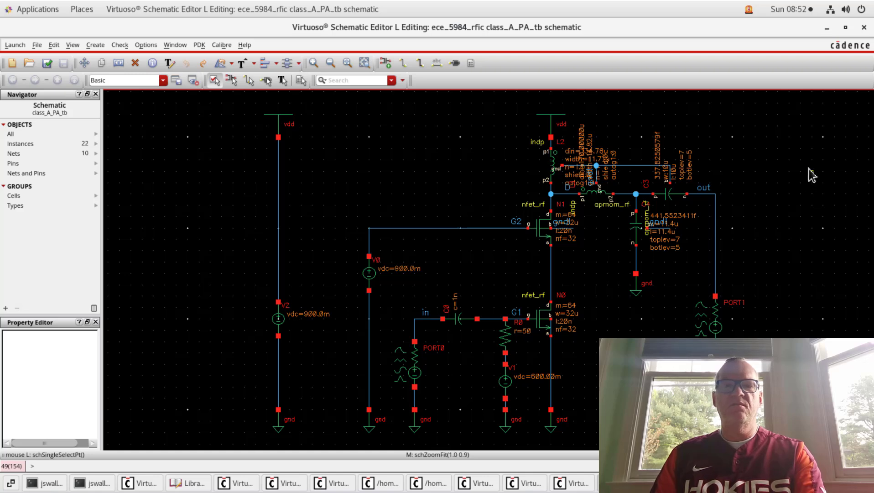
mouse_move(814, 225)
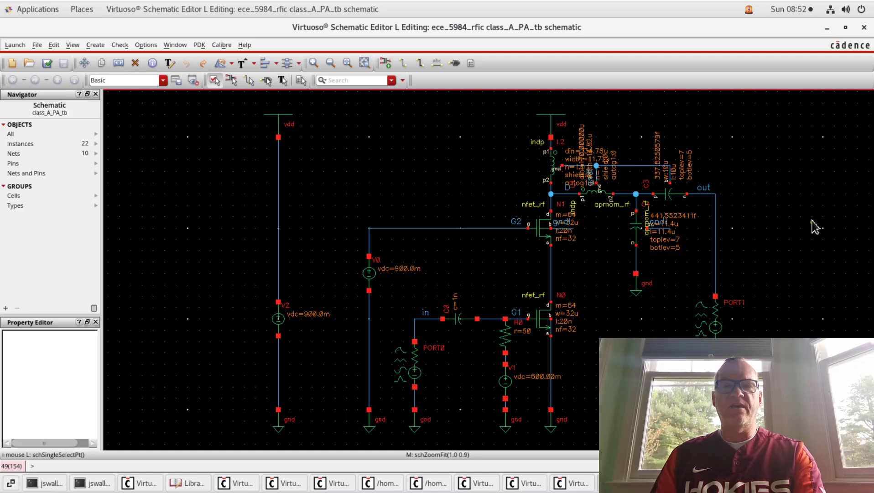
mouse_move(290, 423)
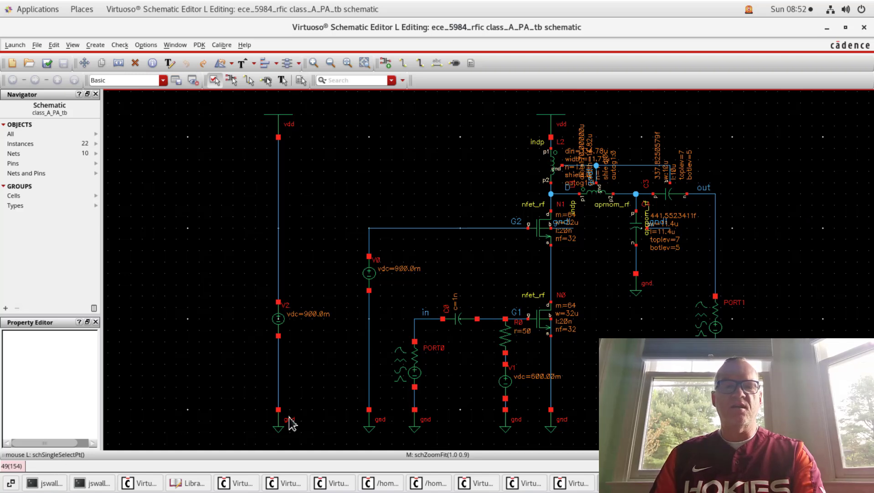
Save a copy of the testbench schematic as cell class_A_PA_top in ece_5984_rfic
left_click(415, 419)
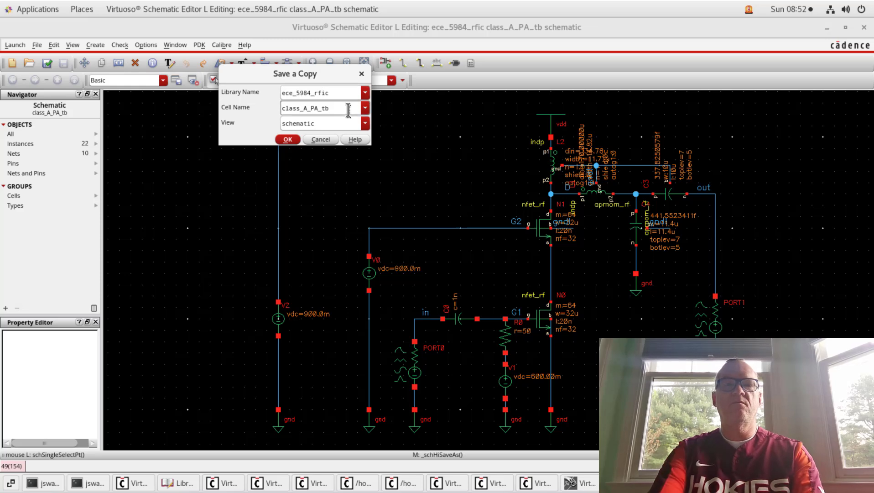
type("class_A_PA_top")
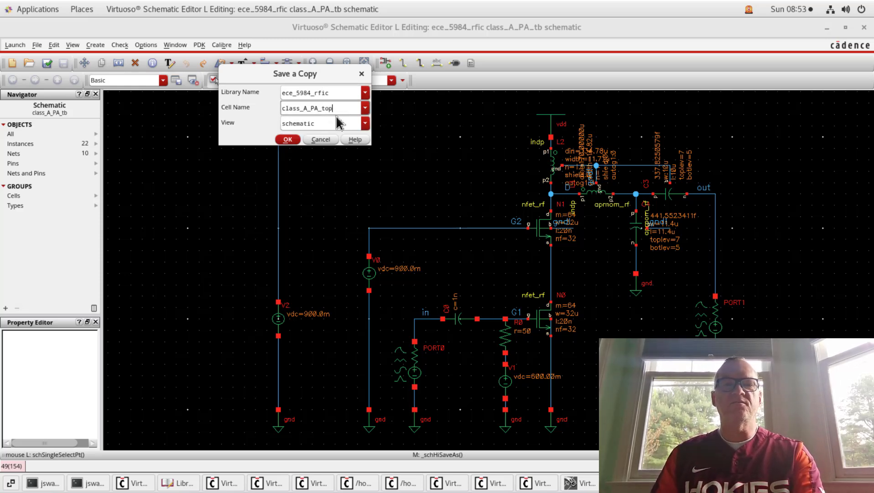
left_click(287, 140)
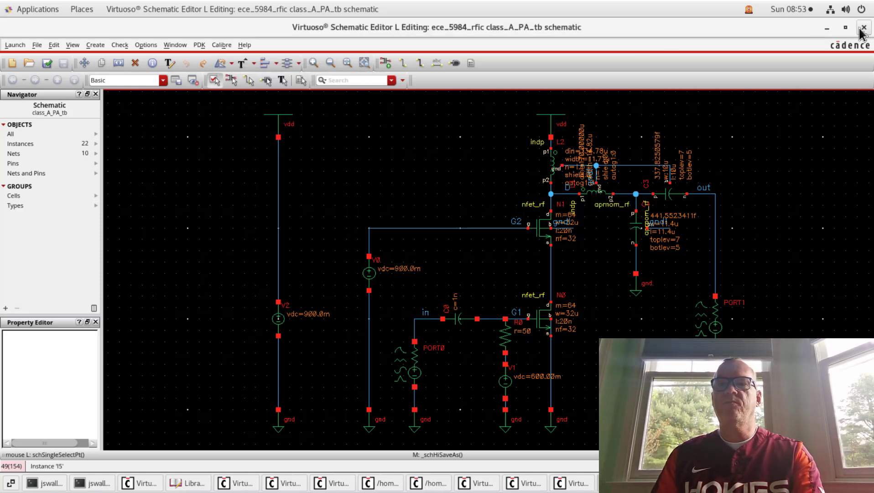
mouse_move(550, 214)
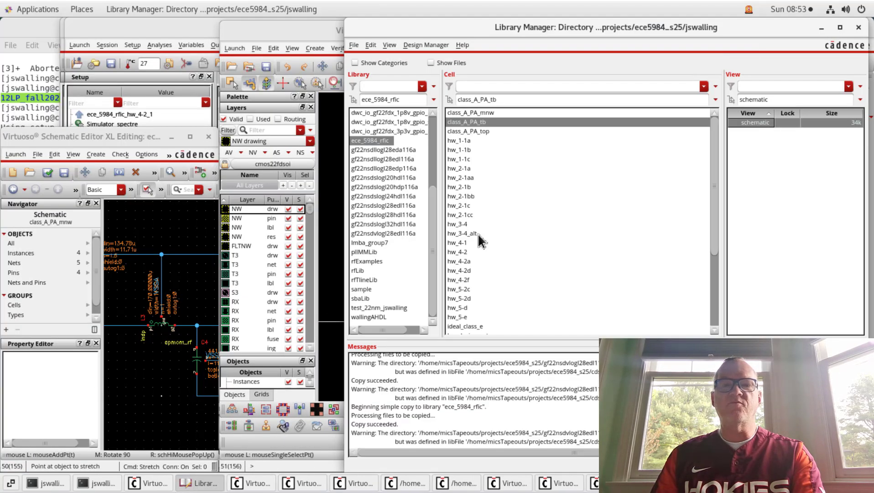
Open the class_A_PA_top schematic from Library Manager and maximize its editor window
left_click(468, 131)
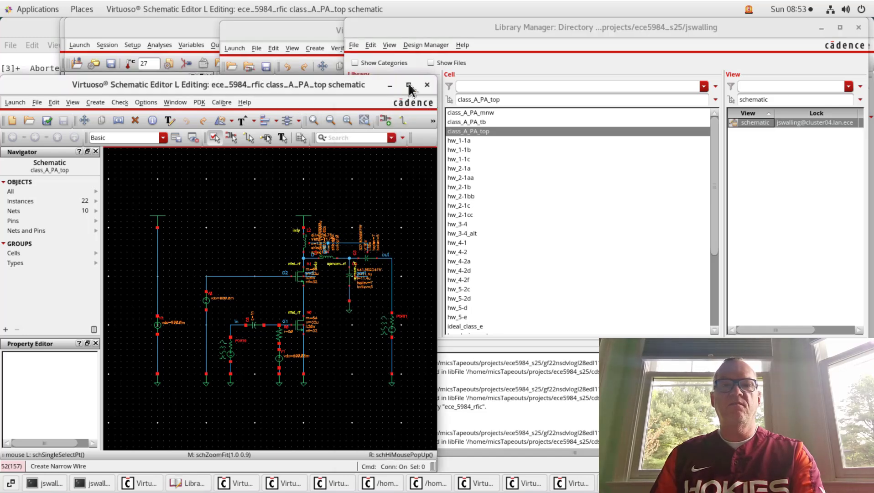
left_click(409, 85)
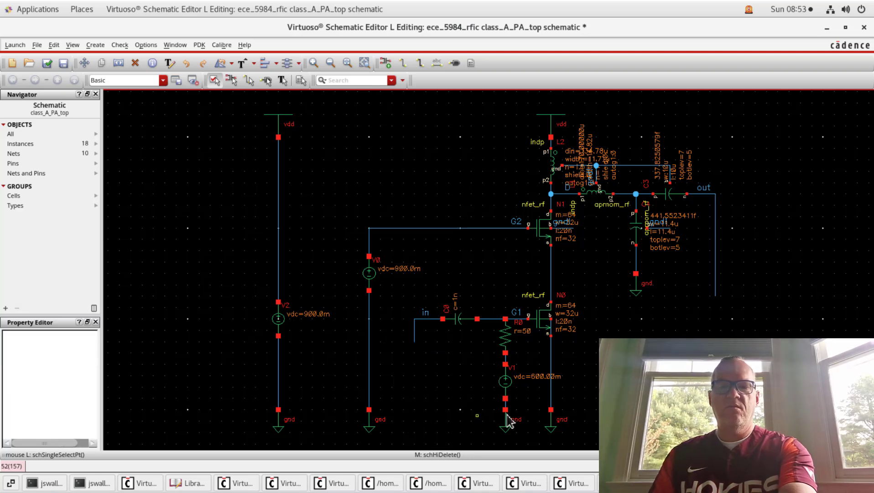
mouse_move(523, 448)
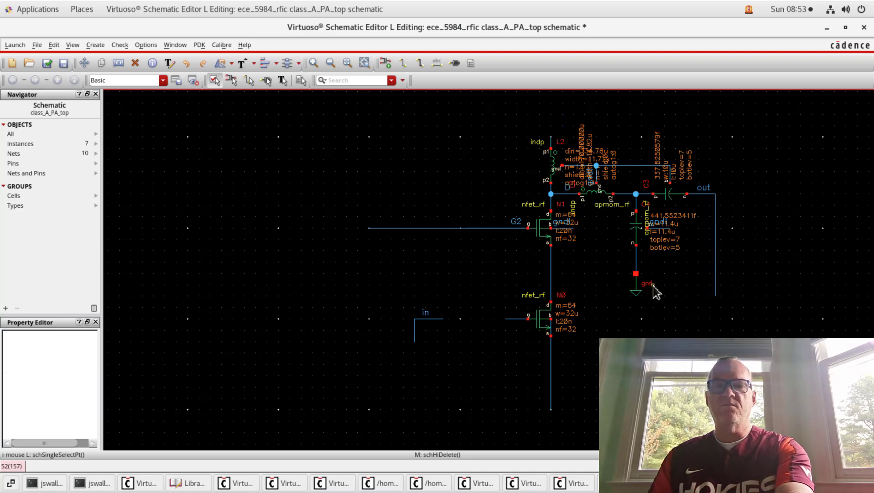
Delete the ground symbol and input capacitor below the amplifier input
left_click(636, 287)
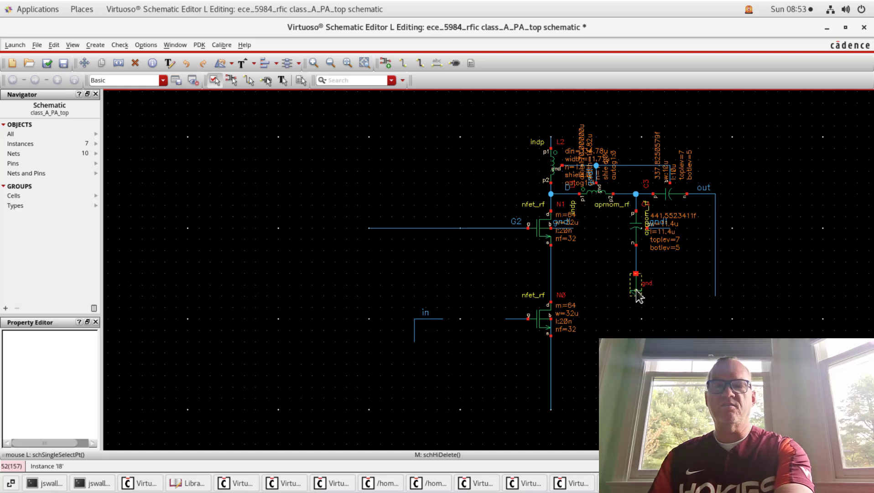
left_click(634, 278)
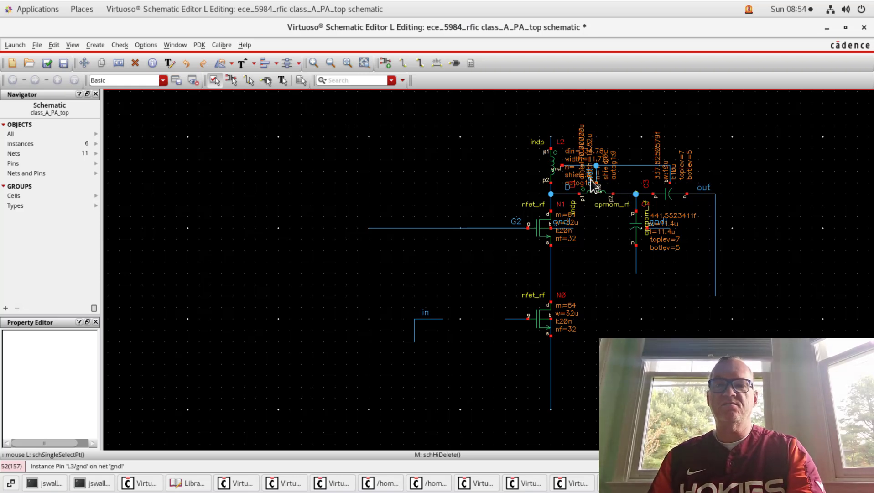
left_click(636, 248)
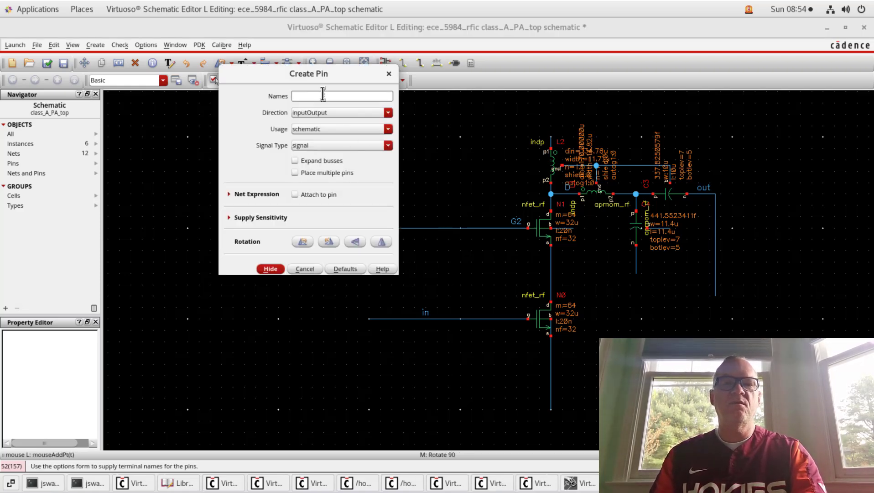
Define pins IN, OUT, VDDA and VSSA with their directions in Create Pin
type("IN")
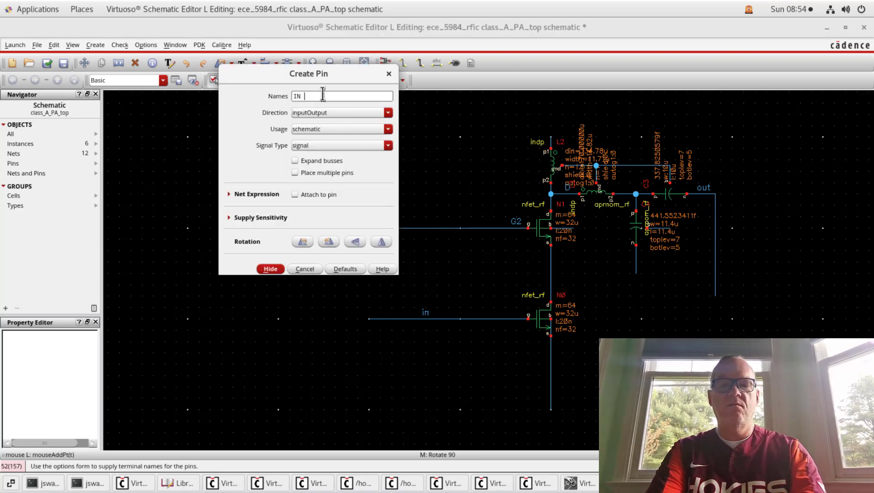
type("OUT")
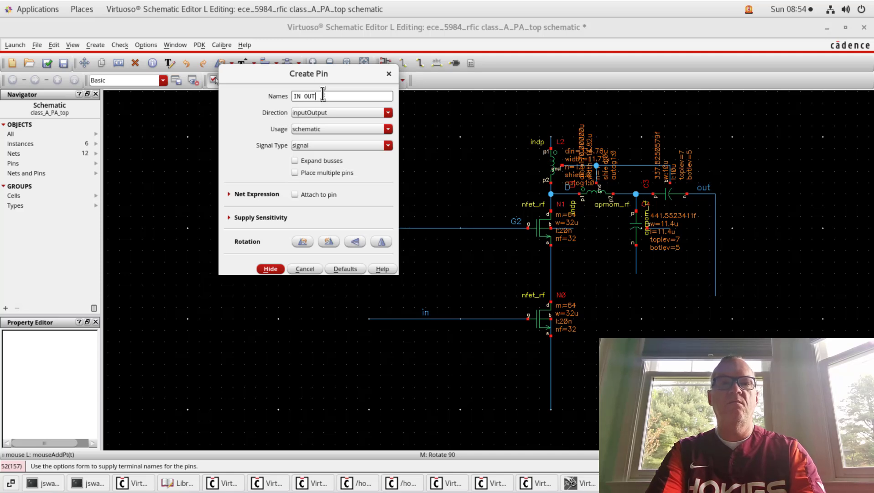
type("VDDA VSSA")
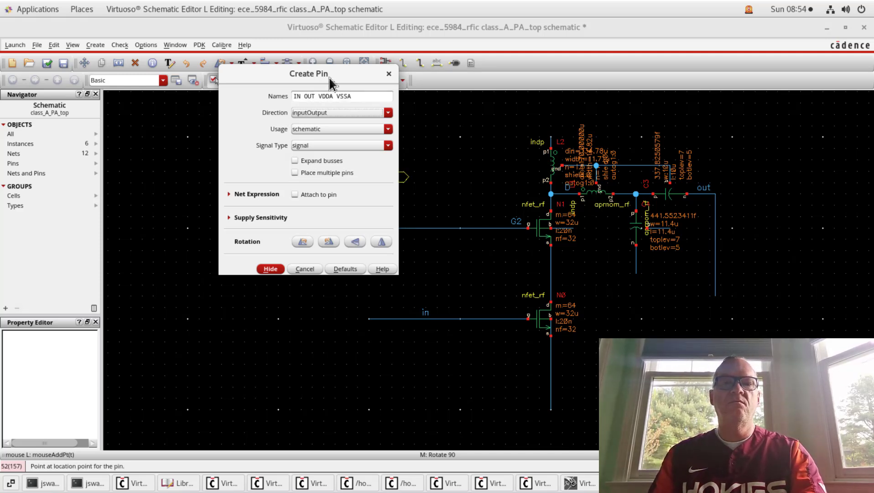
left_click_drag(308, 73, 441, 47)
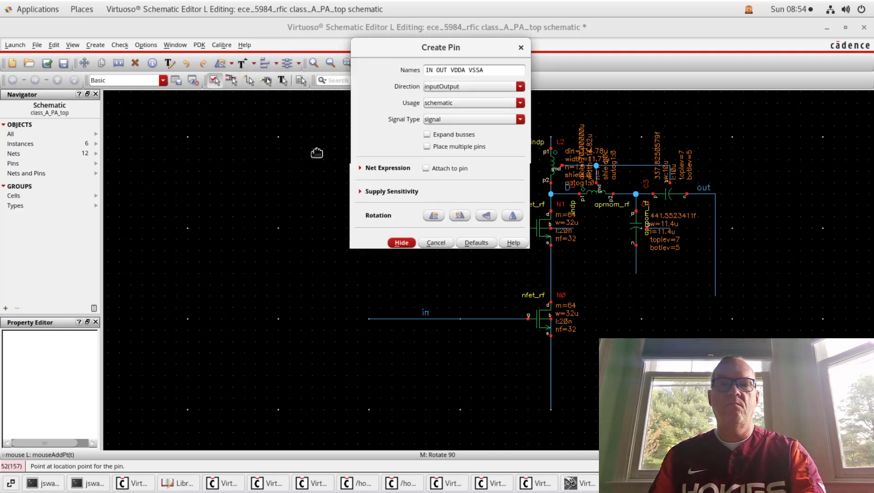
Place the IN, OUT, VDDA and VSSA pins around the amplifier and begin wiring VSSA
left_click(368, 318)
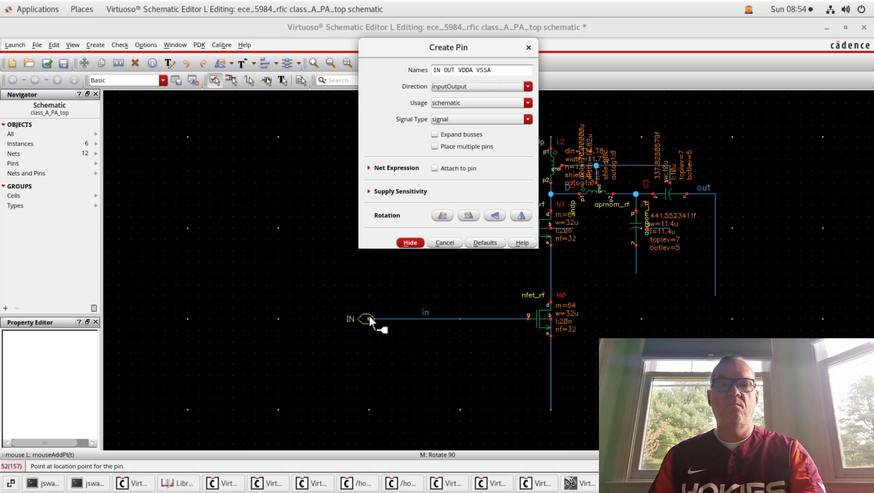
left_click(409, 242)
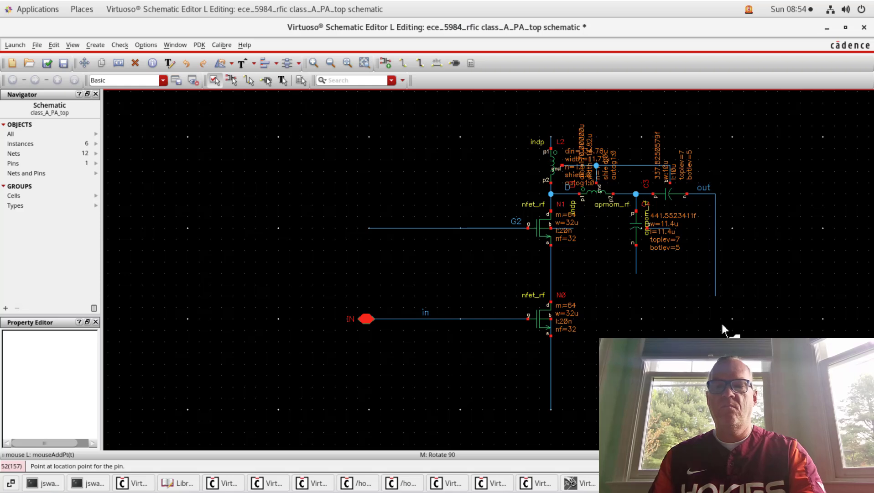
left_click(715, 194)
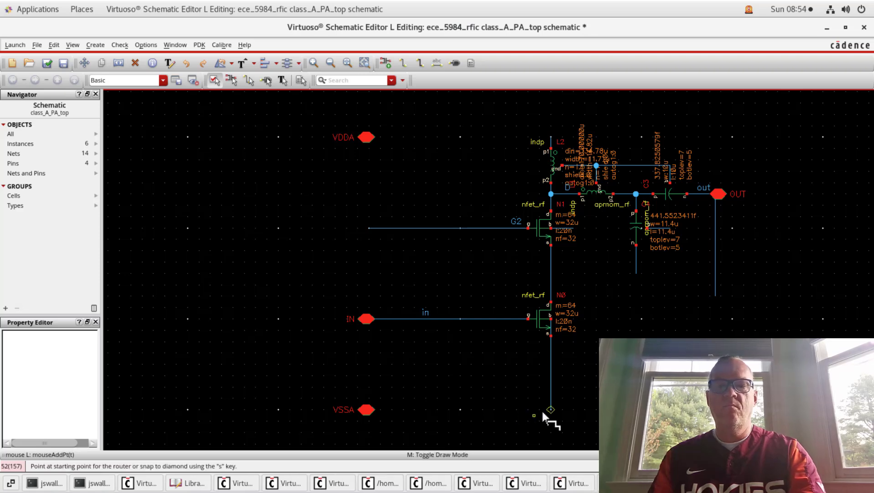
left_click(551, 410)
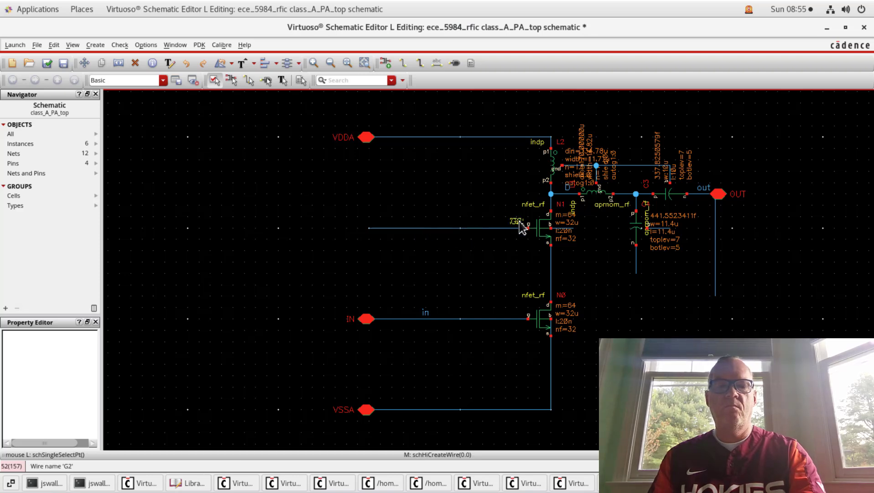
Rename the upper transistor's gate net label from G2 to VDDA
double_click(515, 222)
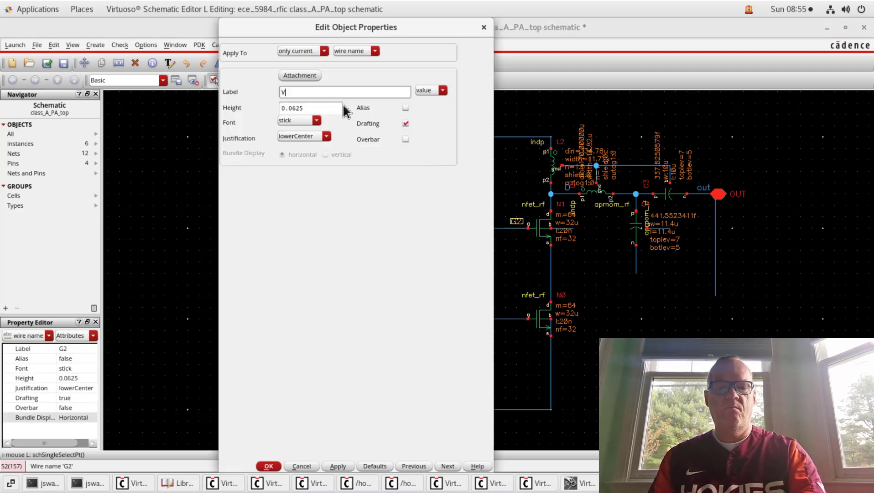
type("DDA")
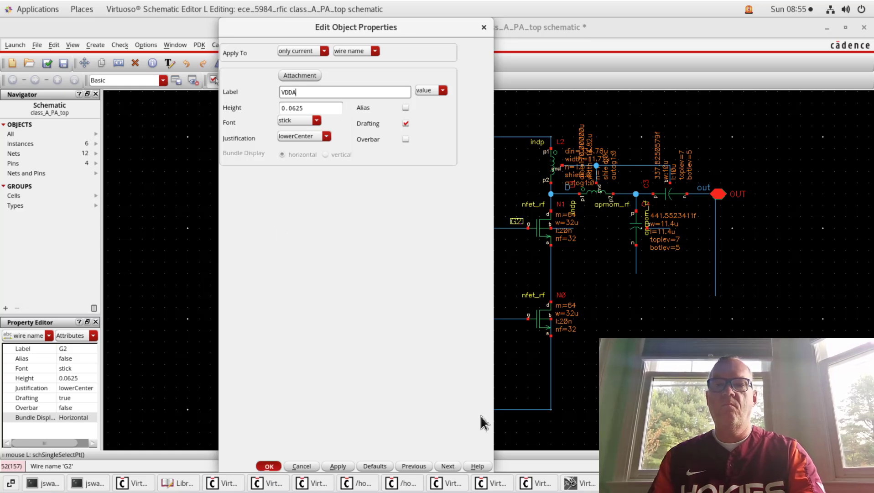
left_click(268, 465)
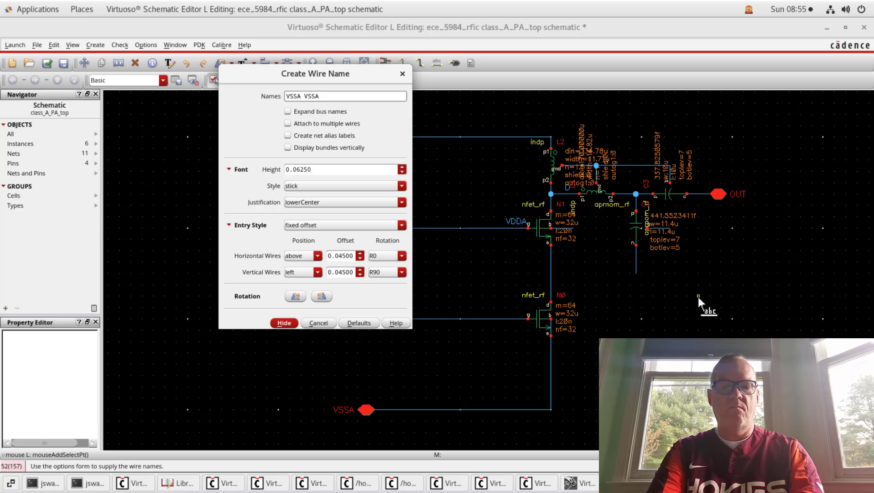
Attach VSSA wire names to the inductor's and capacitor's ground wires
type("VSSA  VSSA")
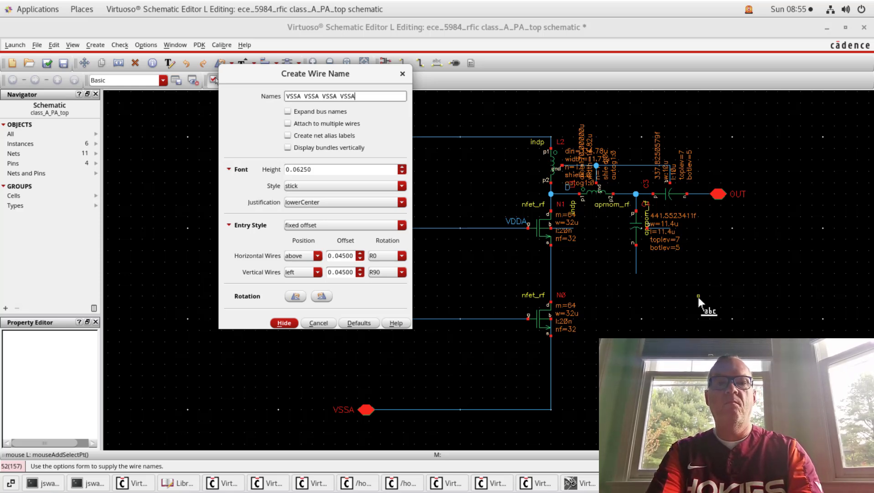
mouse_move(639, 267)
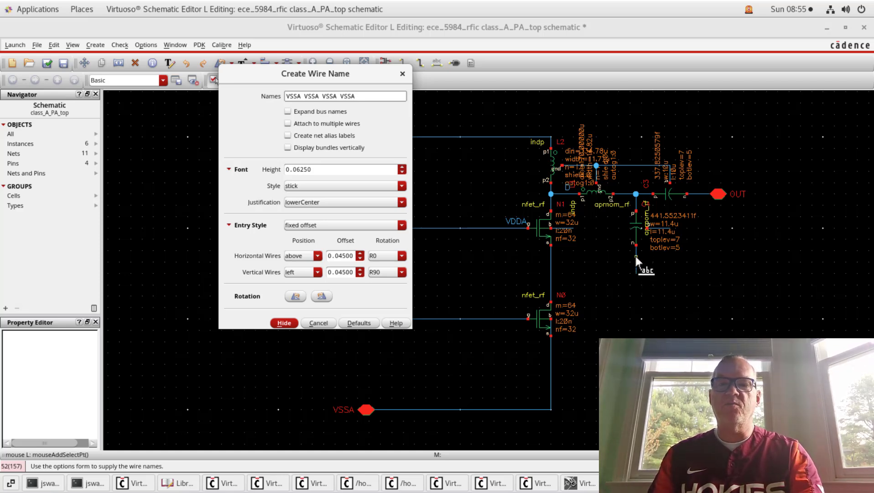
mouse_move(637, 267)
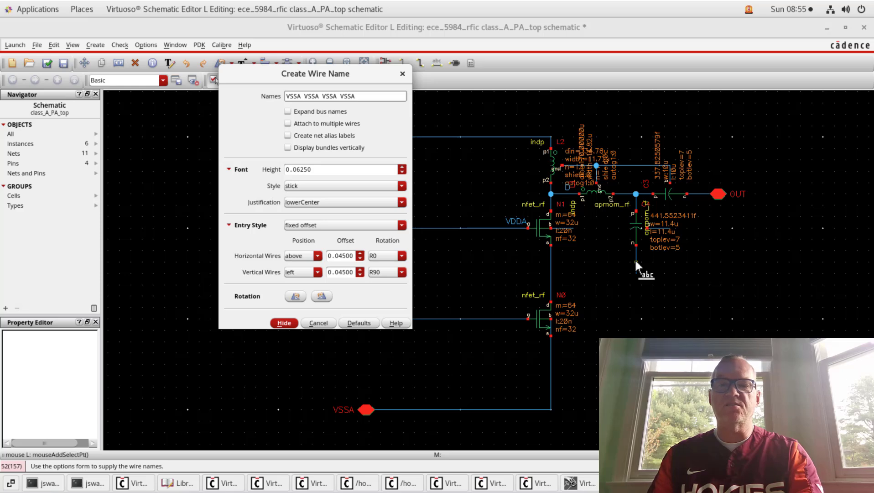
left_click(284, 323)
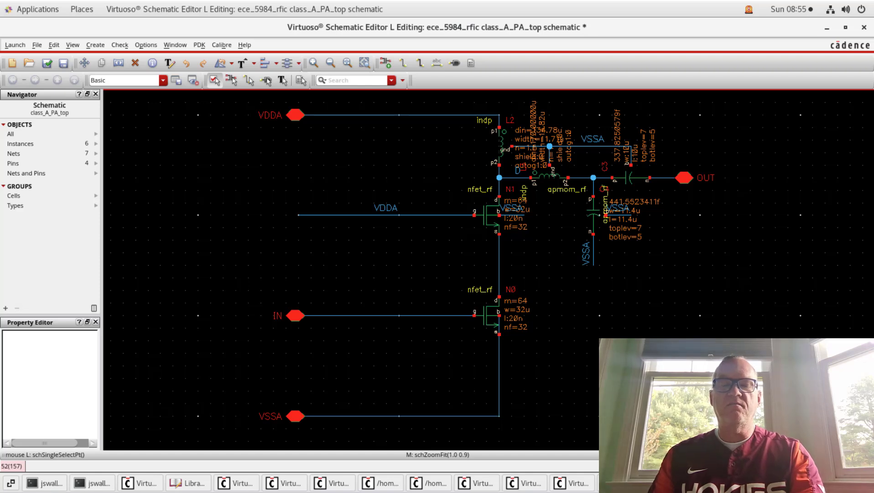
mouse_move(669, 326)
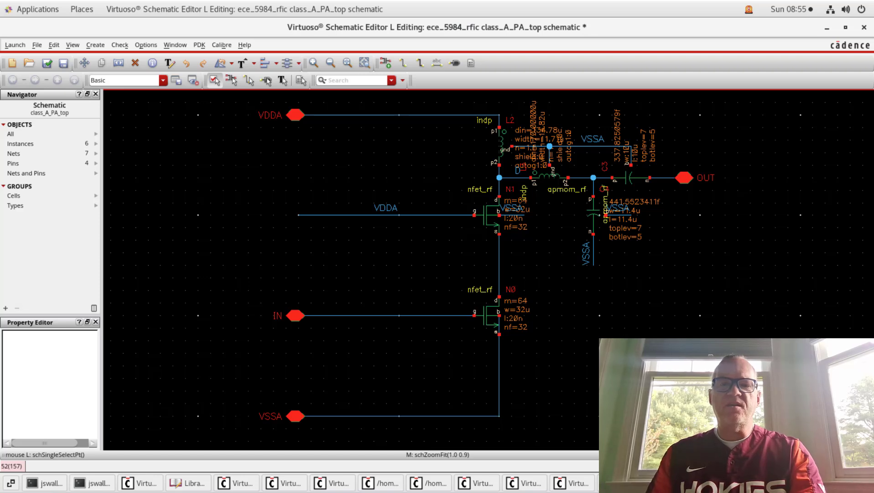
mouse_move(562, 342)
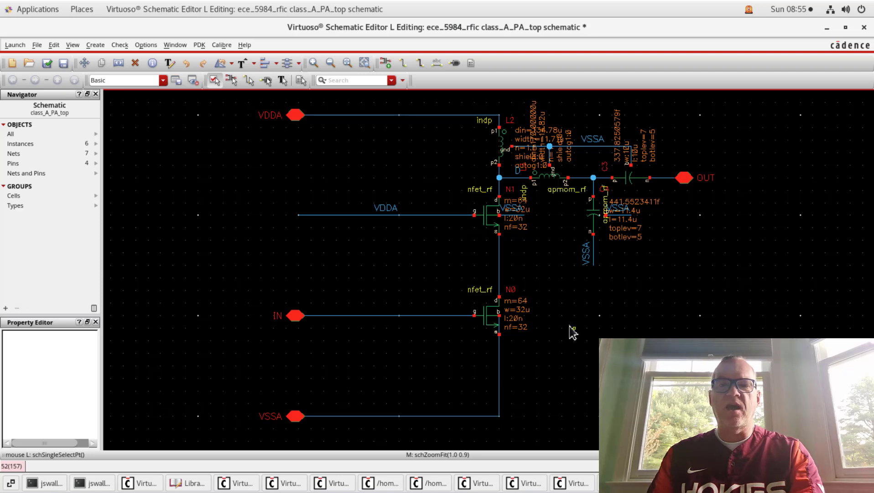
mouse_move(654, 206)
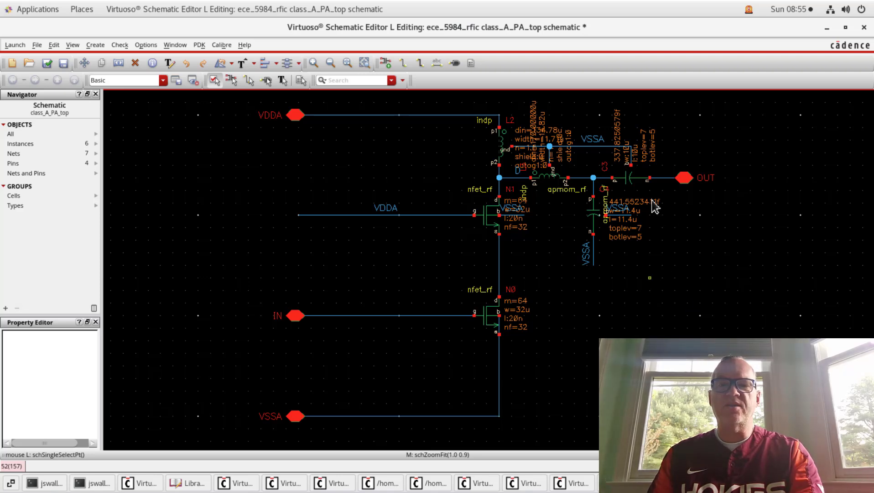
mouse_move(561, 373)
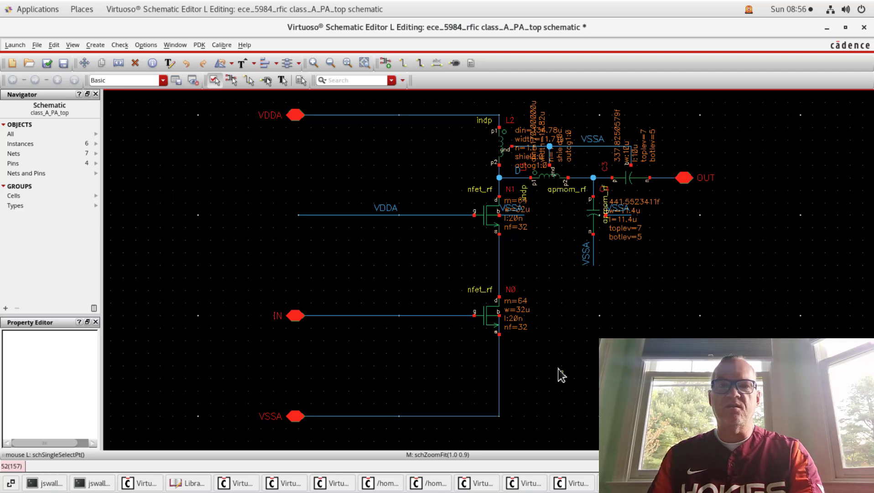
mouse_move(666, 244)
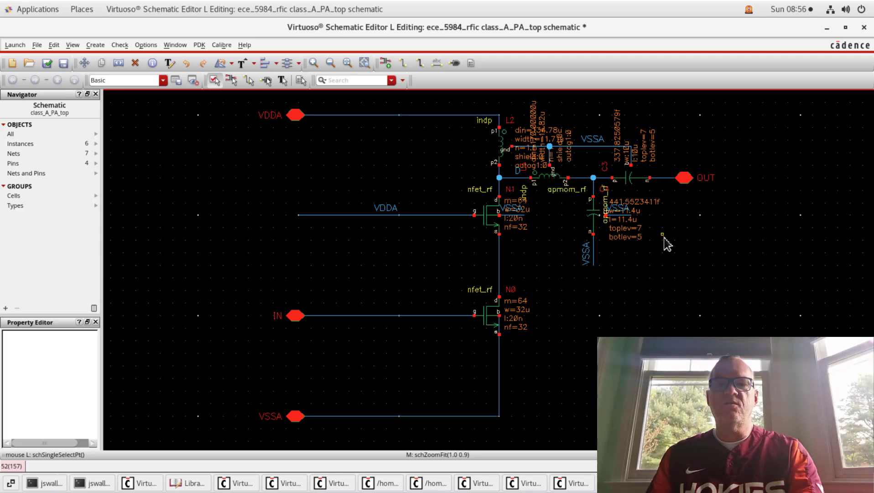
mouse_move(685, 256)
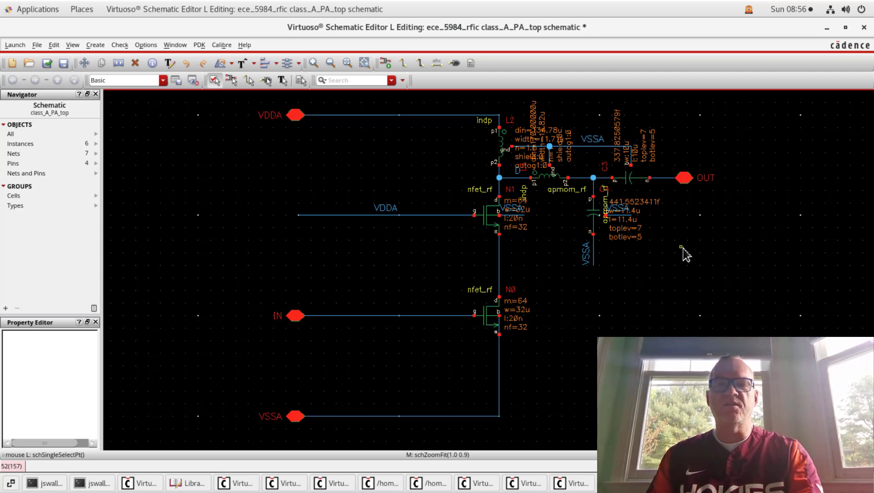
mouse_move(684, 258)
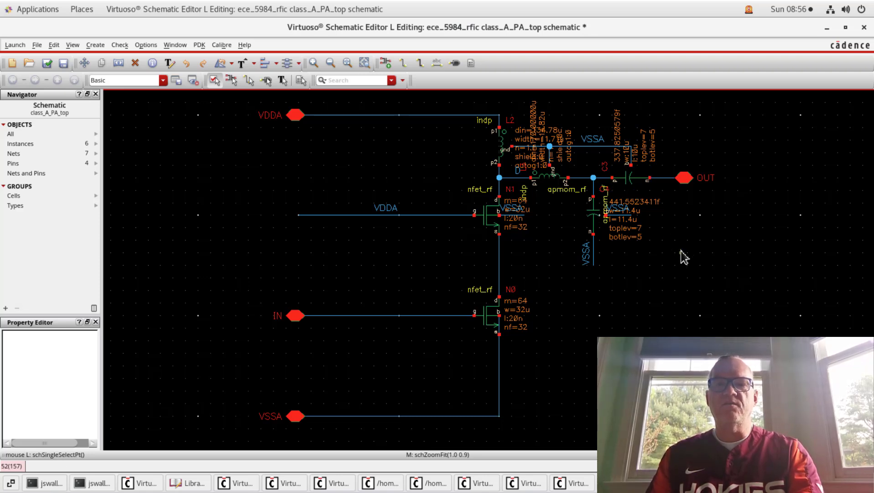